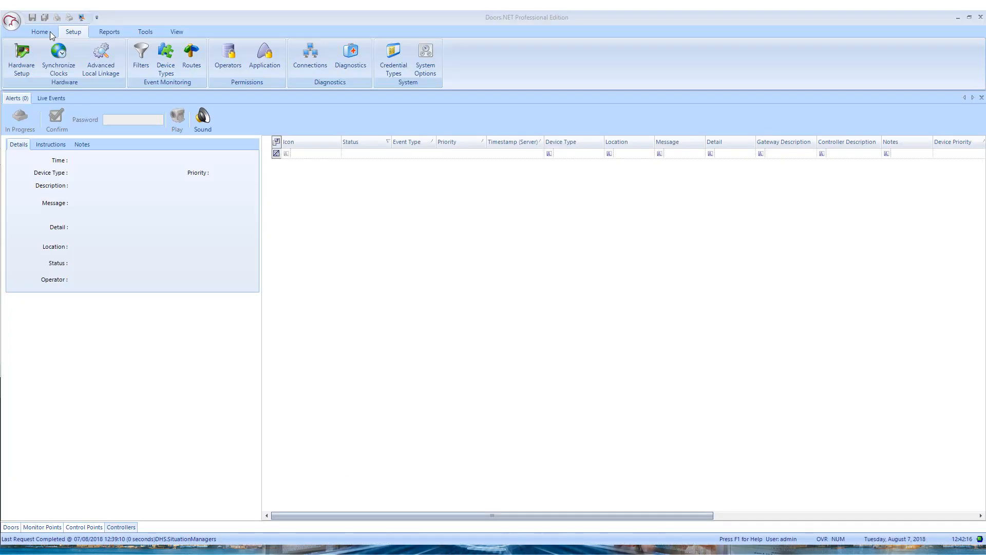
Switch to the Home user-management tools and select Cardholders
{"action": "left_click", "coordinate": [39, 32]}
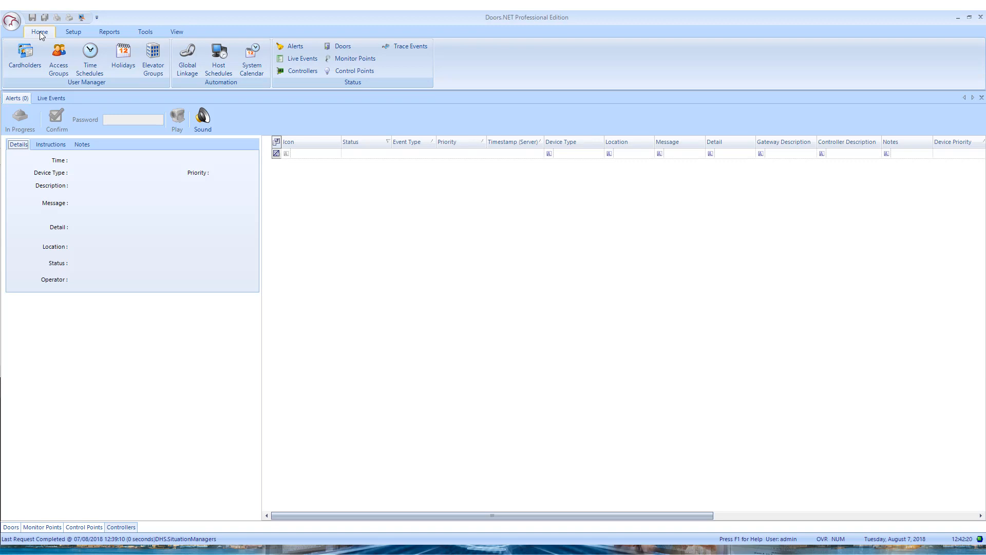
{"action": "left_click", "coordinate": [24, 56]}
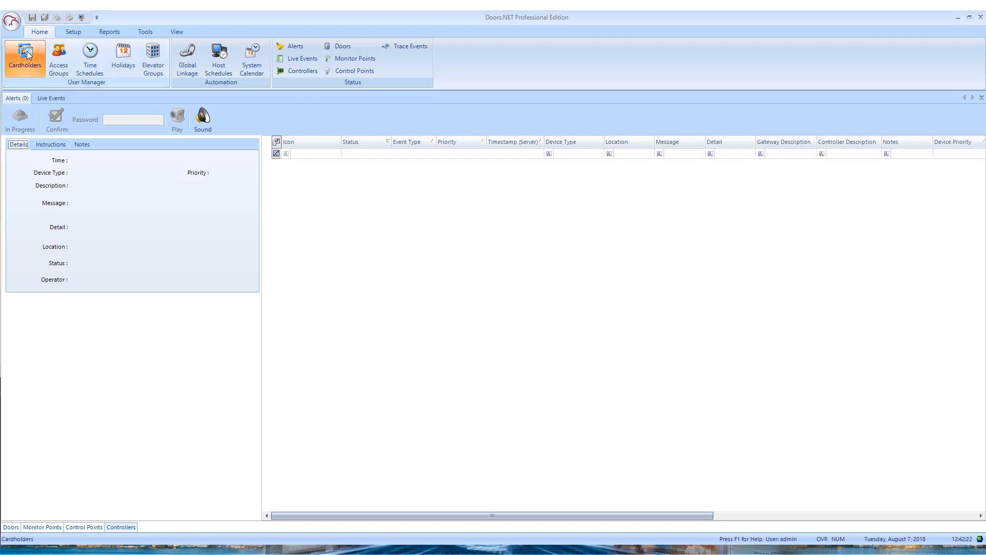
Load the Cardholders list and open Jane Anne Doe's record in the edit form
{"action": "left_click", "coordinate": [24, 58]}
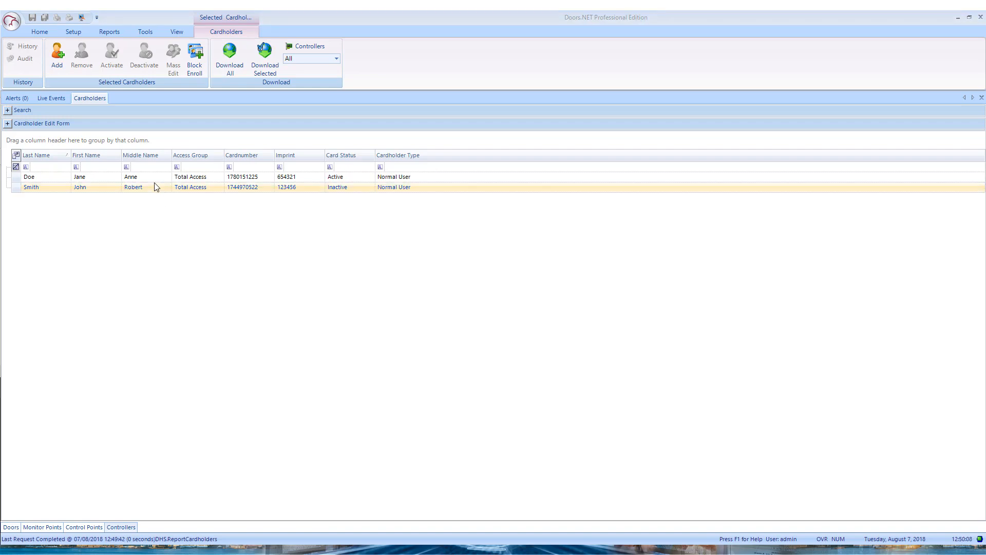
{"action": "double_click", "coordinate": [29, 177]}
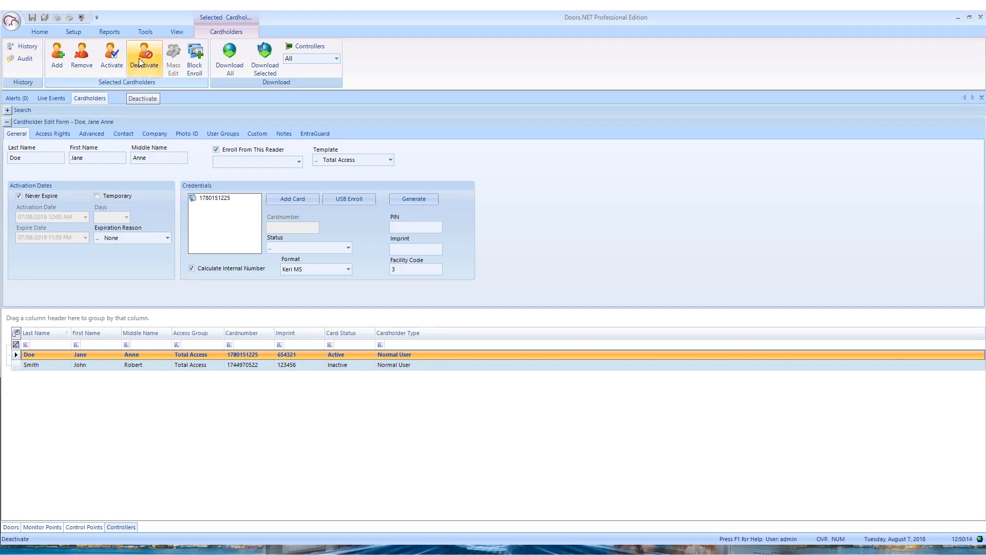
Deactivate all of Jane Anne Doe's credentials, confirming card status Inactive
{"action": "left_click", "coordinate": [143, 56]}
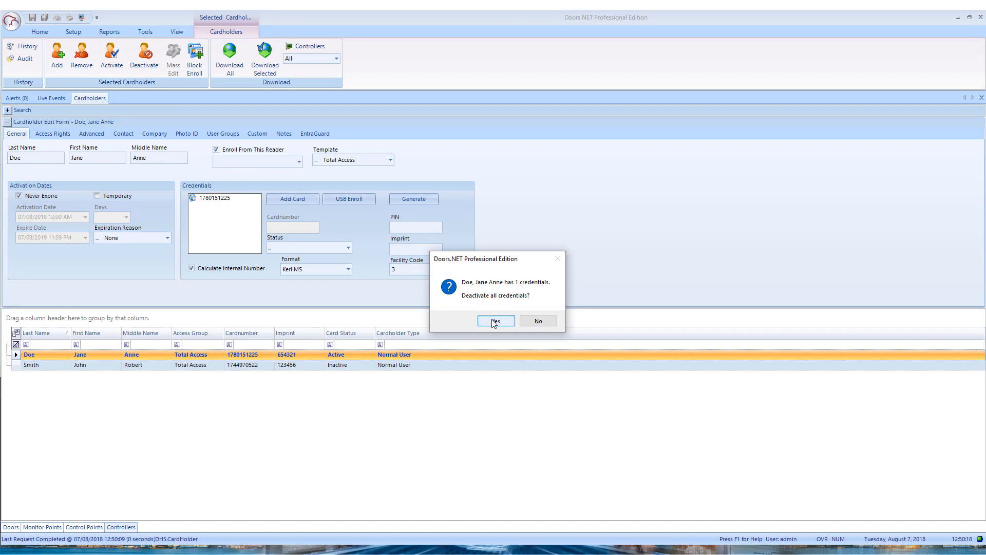
{"action": "left_click", "coordinate": [495, 321]}
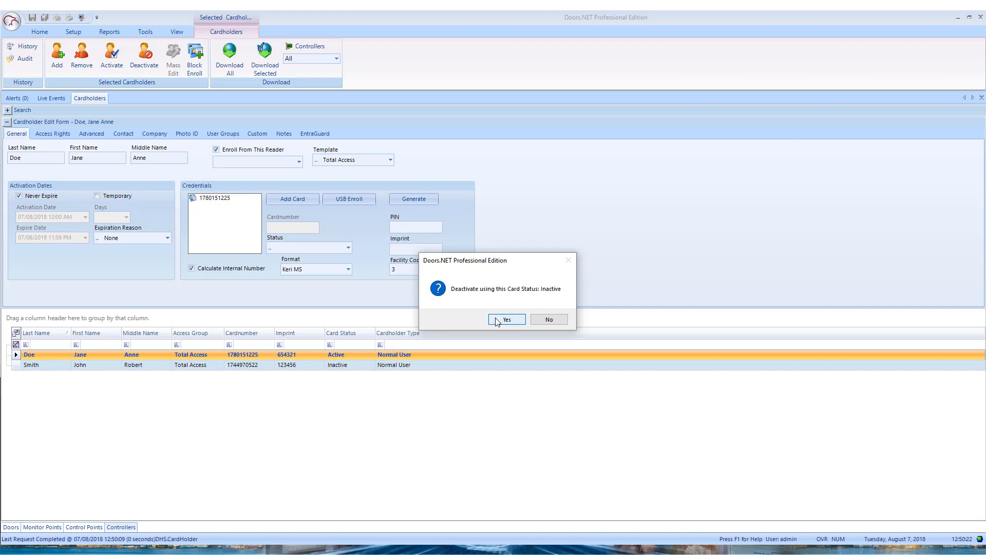
{"action": "left_click", "coordinate": [507, 319]}
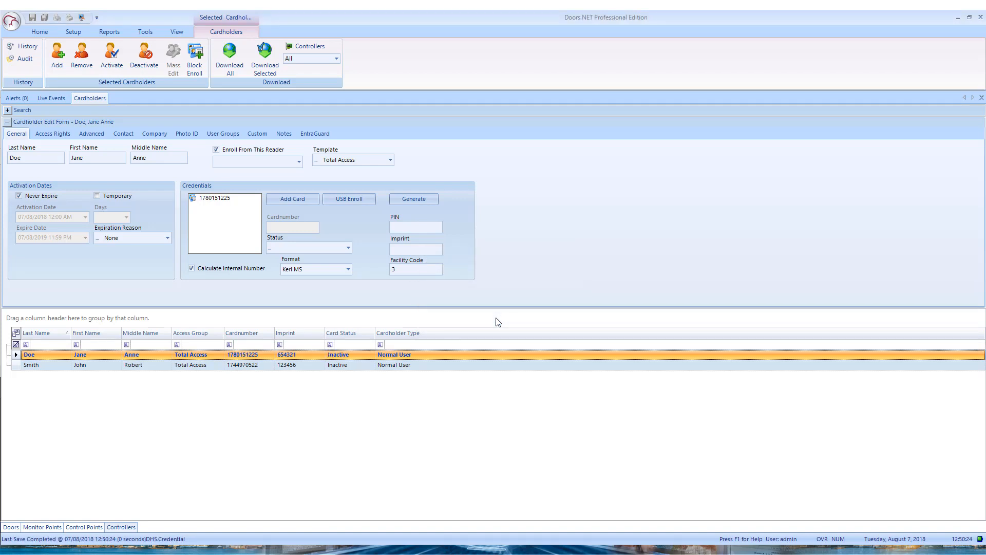